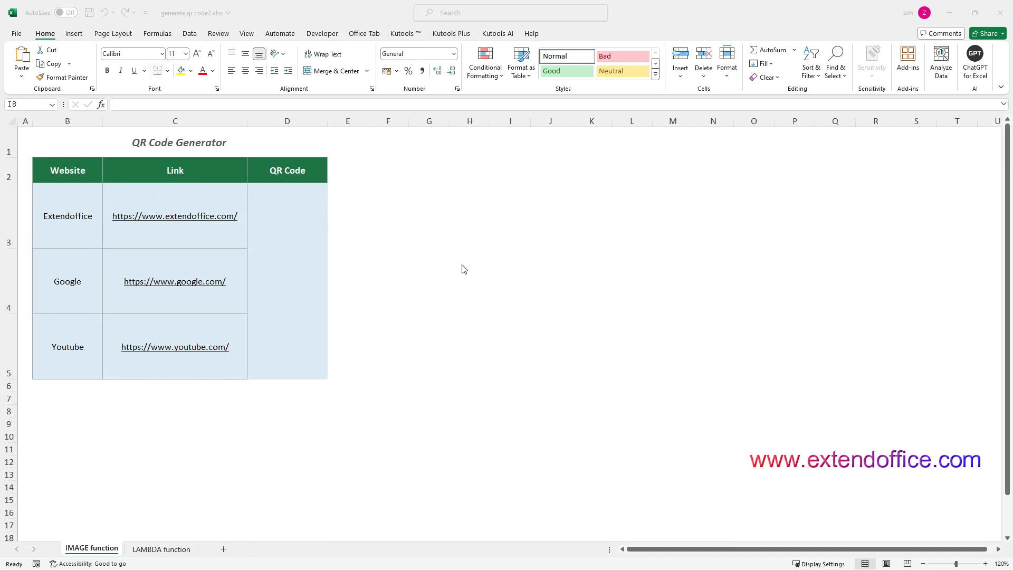
pyautogui.click(510, 411)
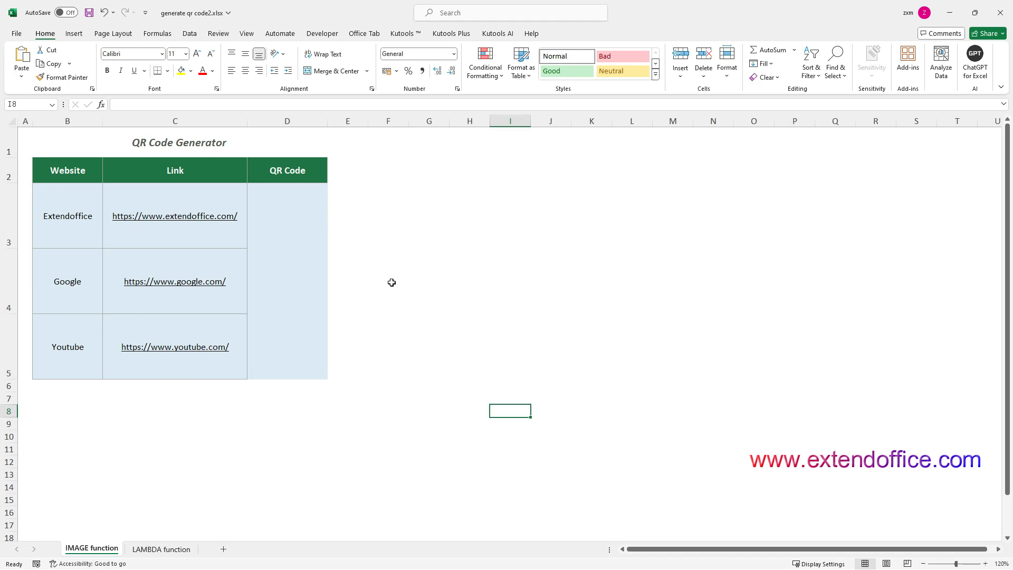
pyautogui.moveTo(312, 224)
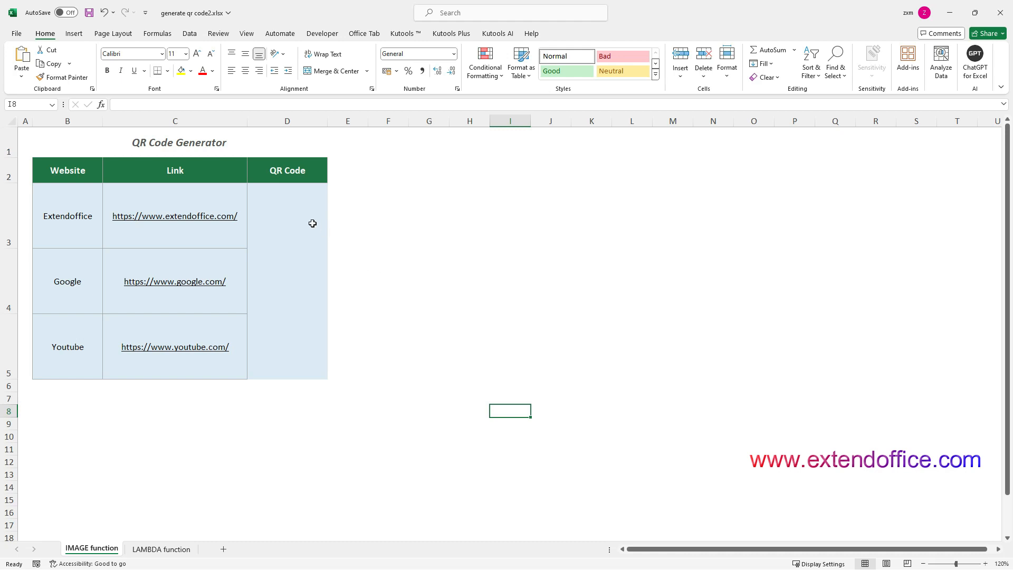
pyautogui.click(304, 215)
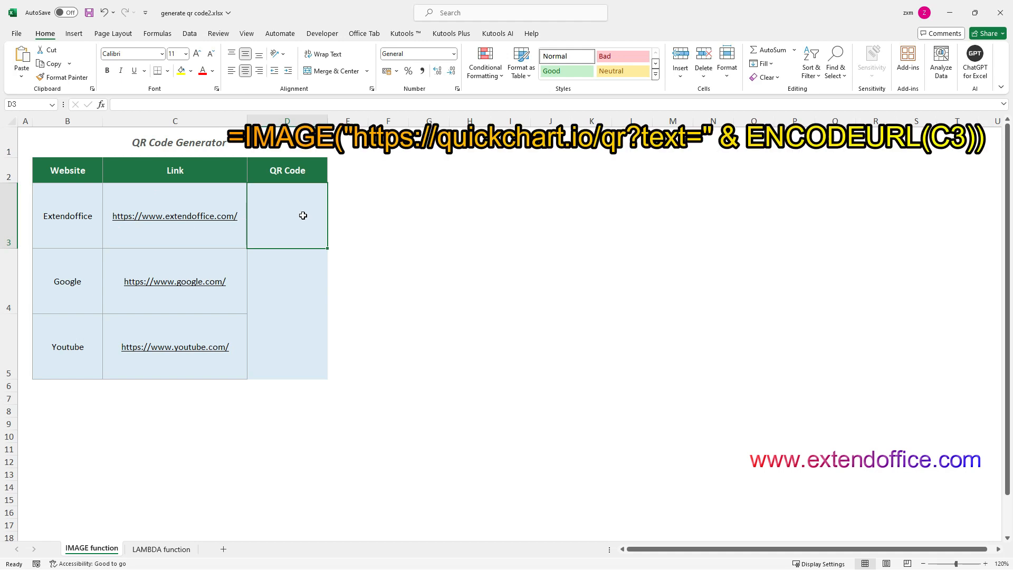
pyautogui.doubleClick(286, 215)
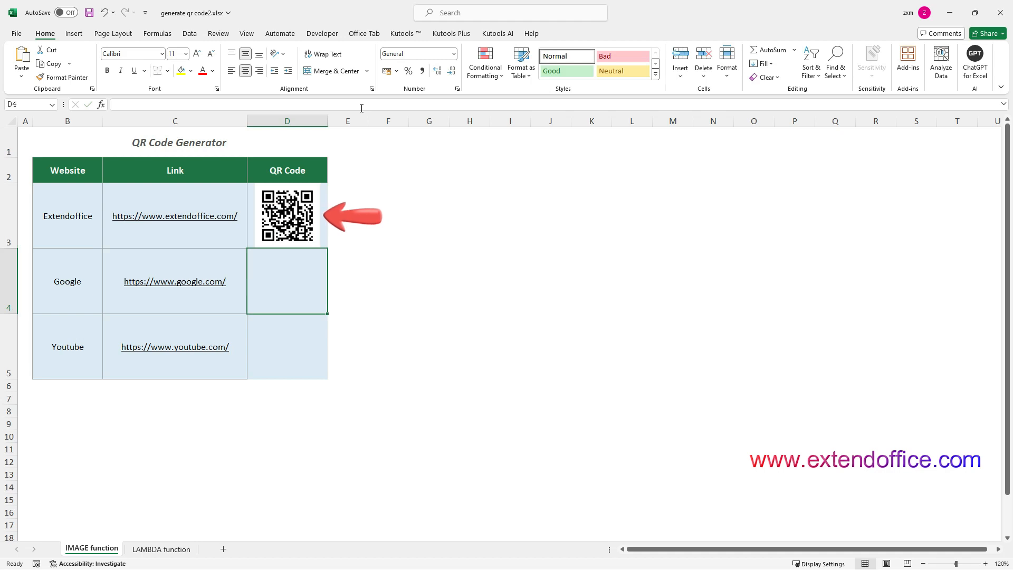
pyautogui.click(287, 216)
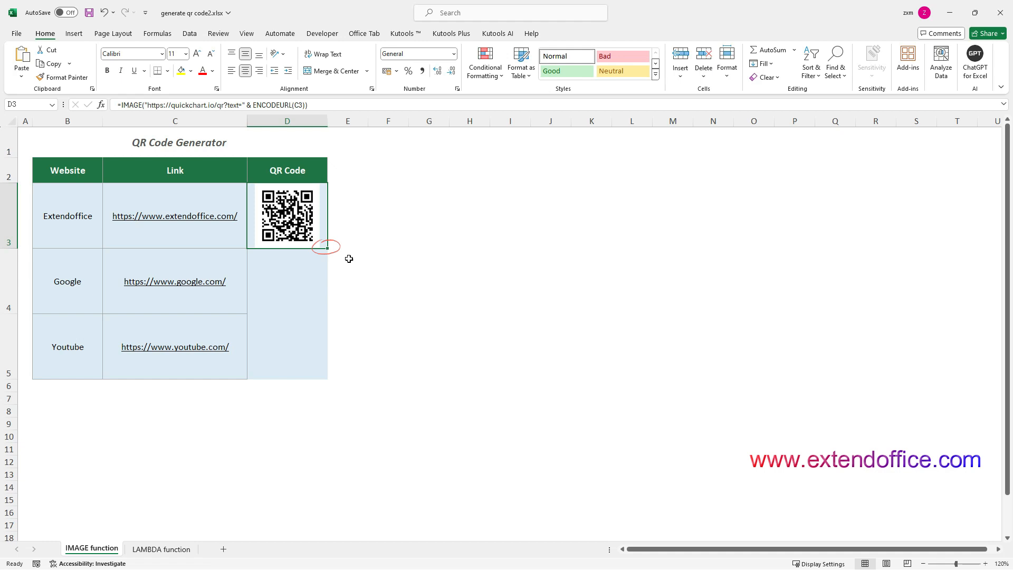
pyautogui.moveTo(327, 247); pyautogui.dragTo(326, 371)
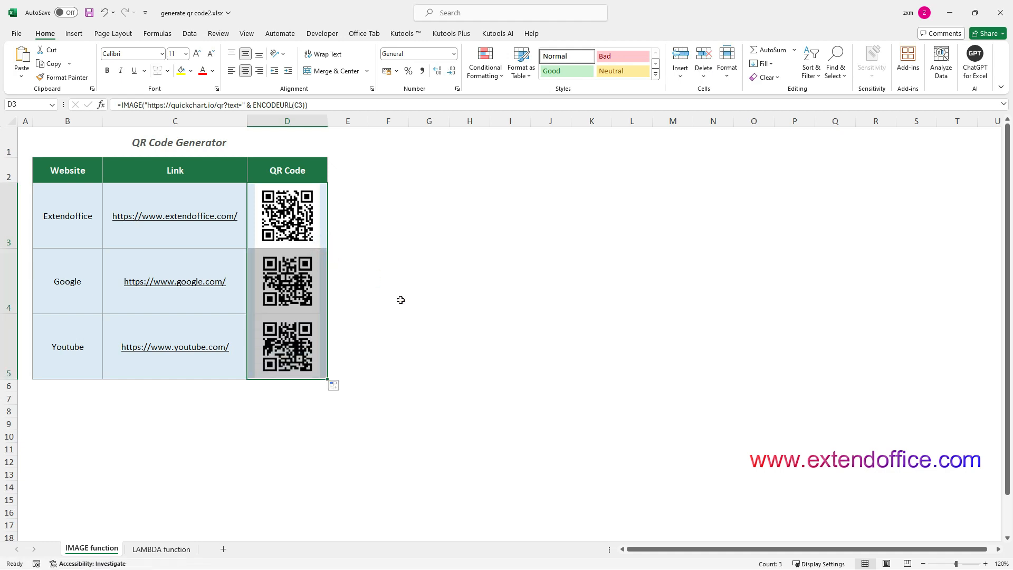
pyautogui.click(161, 549)
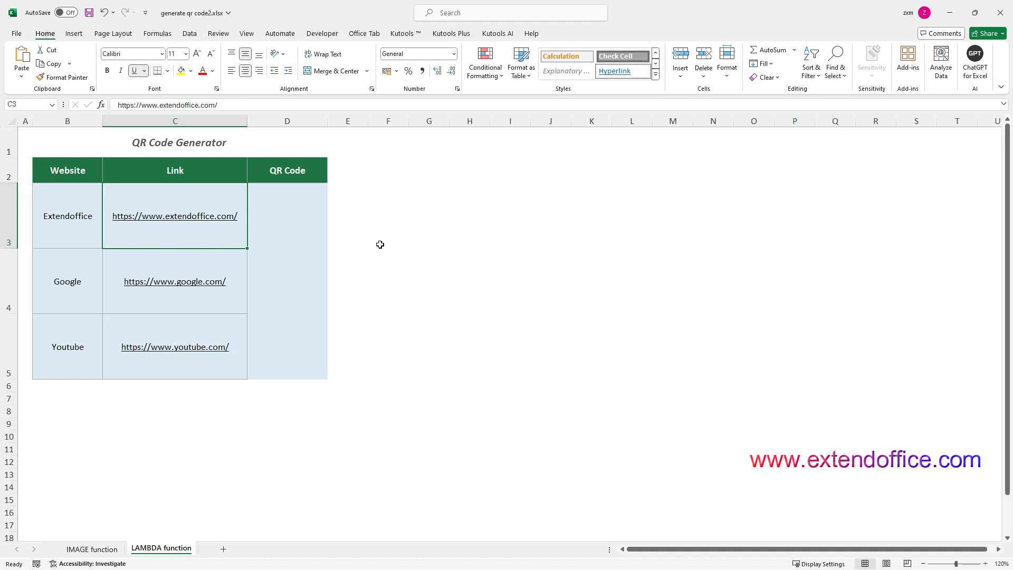
pyautogui.moveTo(311, 146)
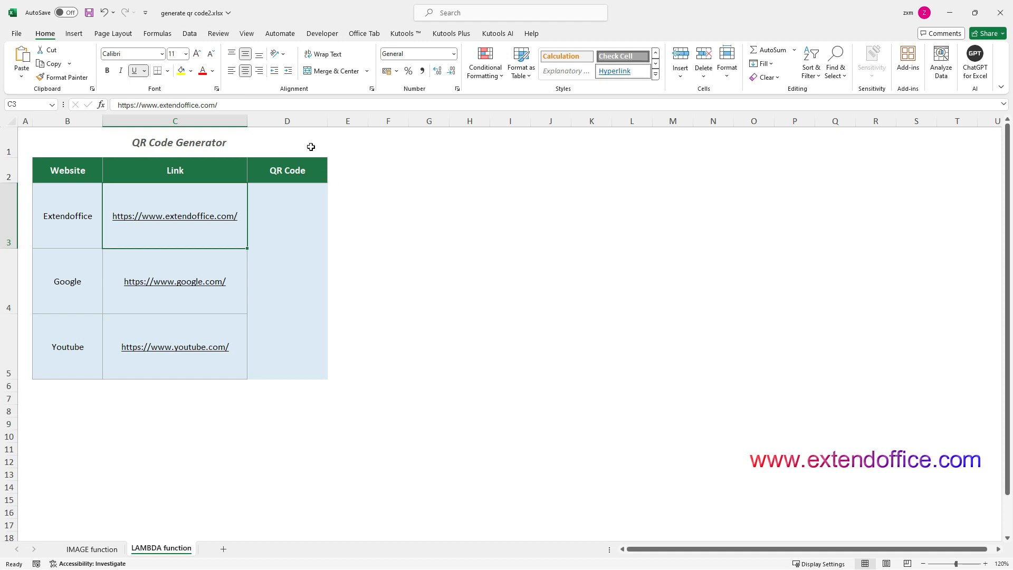
# - Define a workbook name fnGetQRCode referring to a LAMBDA that wraps the IMAGE QR formula
pyautogui.click(157, 33)
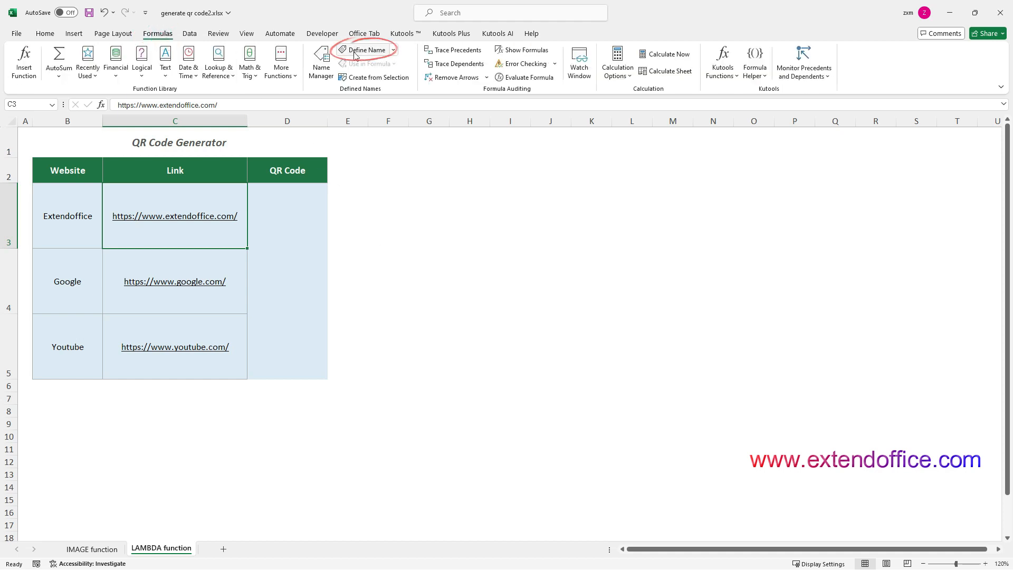
pyautogui.click(364, 49)
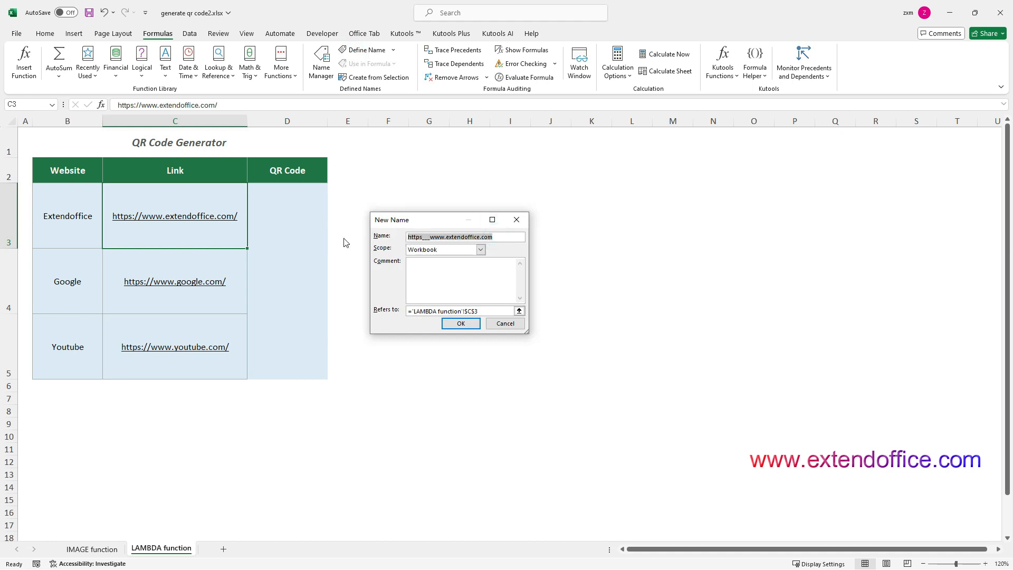
pyautogui.write('fnGetQRCode')
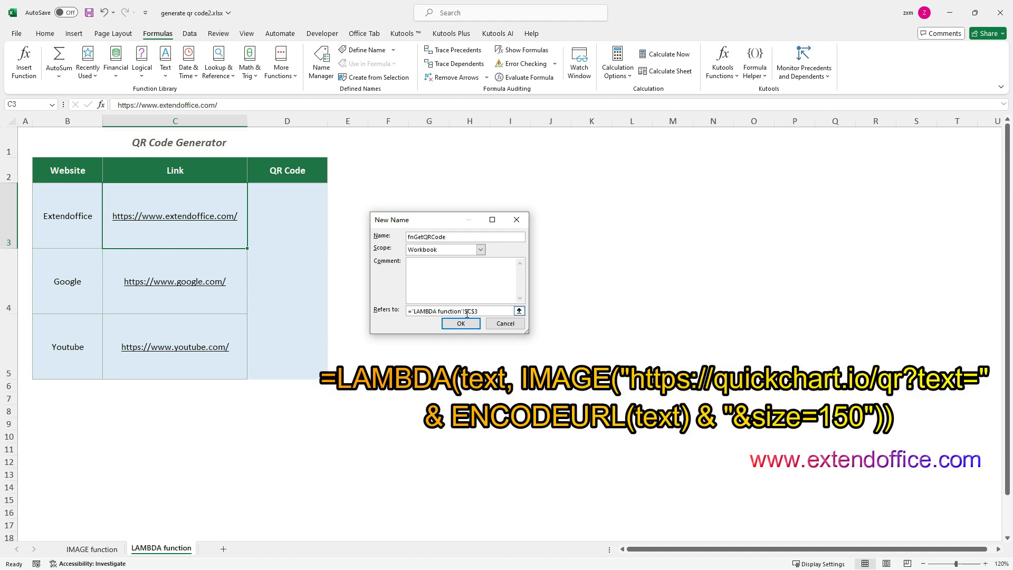
pyautogui.click(174, 215)
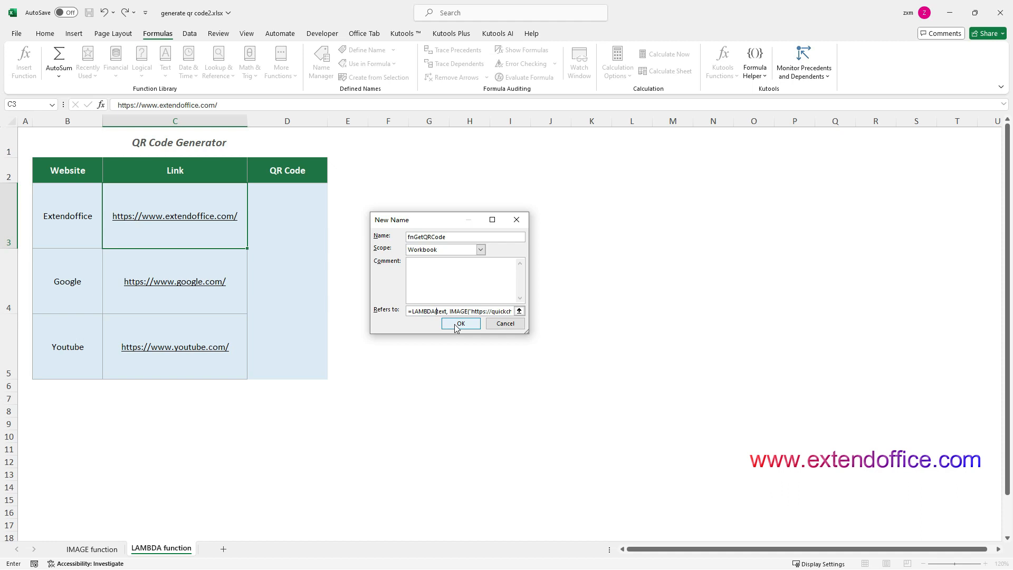
pyautogui.click(460, 323)
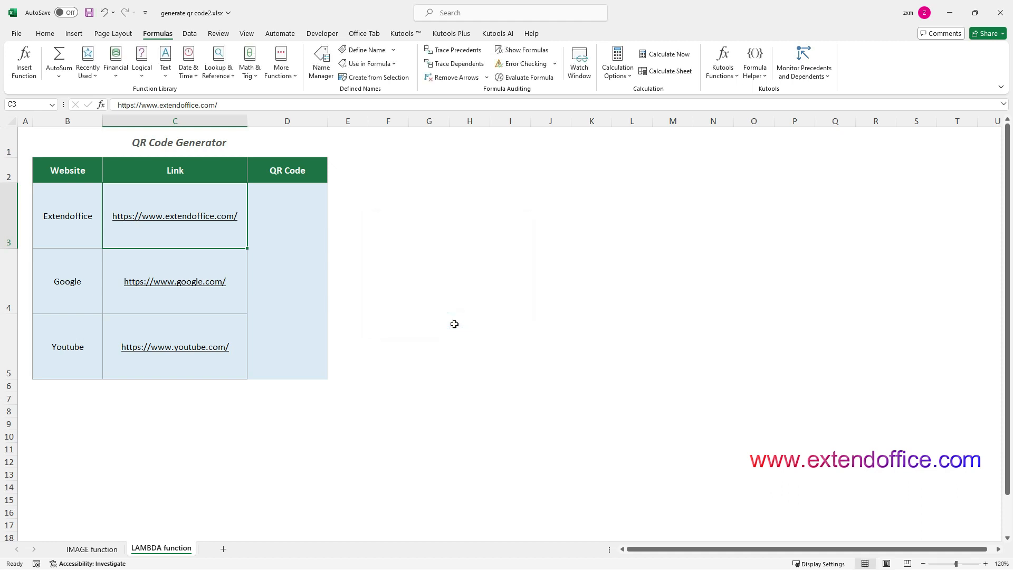
pyautogui.moveTo(390, 254)
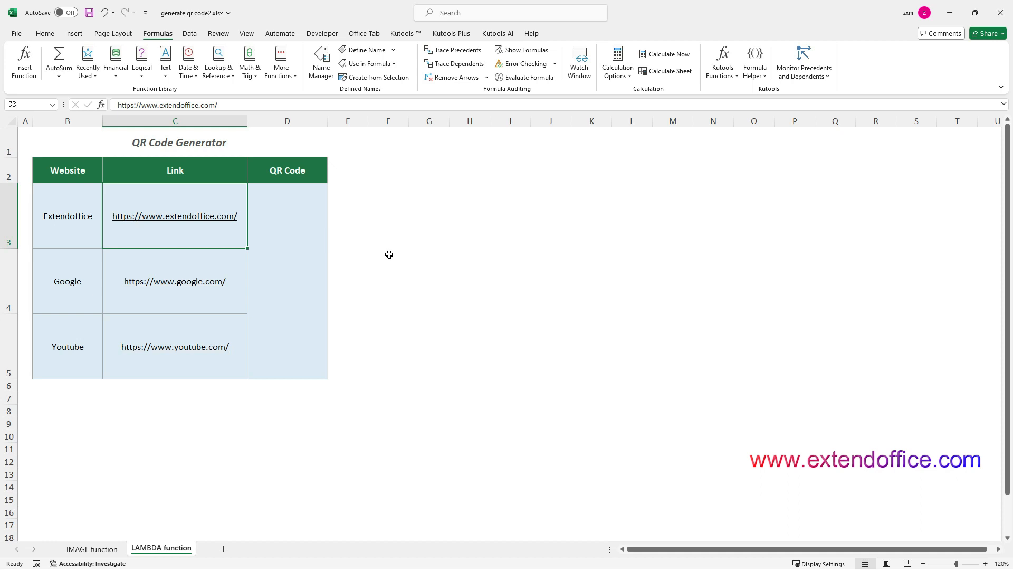
# - Enter =fnGetQRCode(C3) in D3 to show the Extendoffice QR code
pyautogui.click(287, 215)
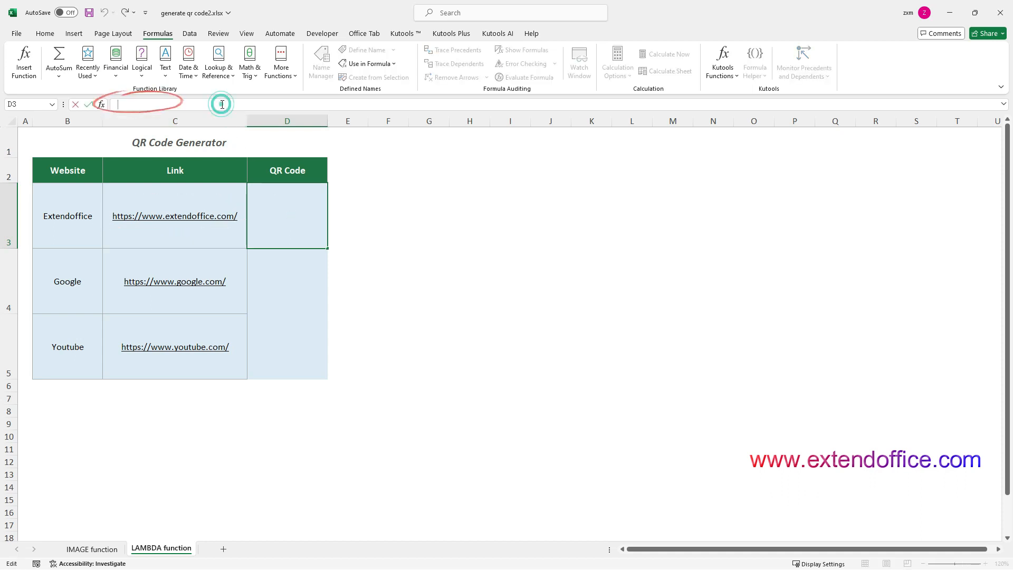
pyautogui.write('=')
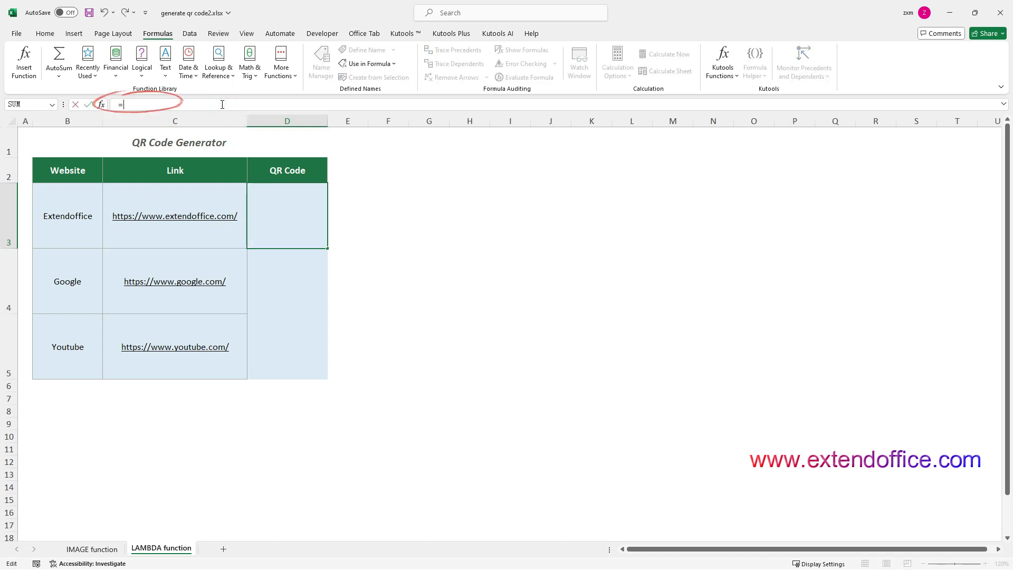
pyautogui.write('fnGetQRCode(')
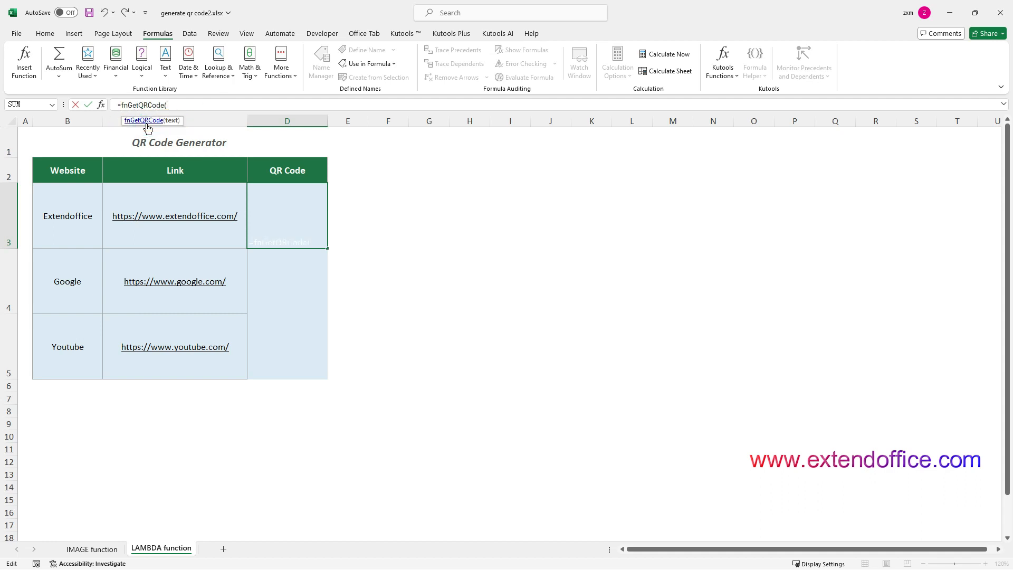
pyautogui.click(174, 215)
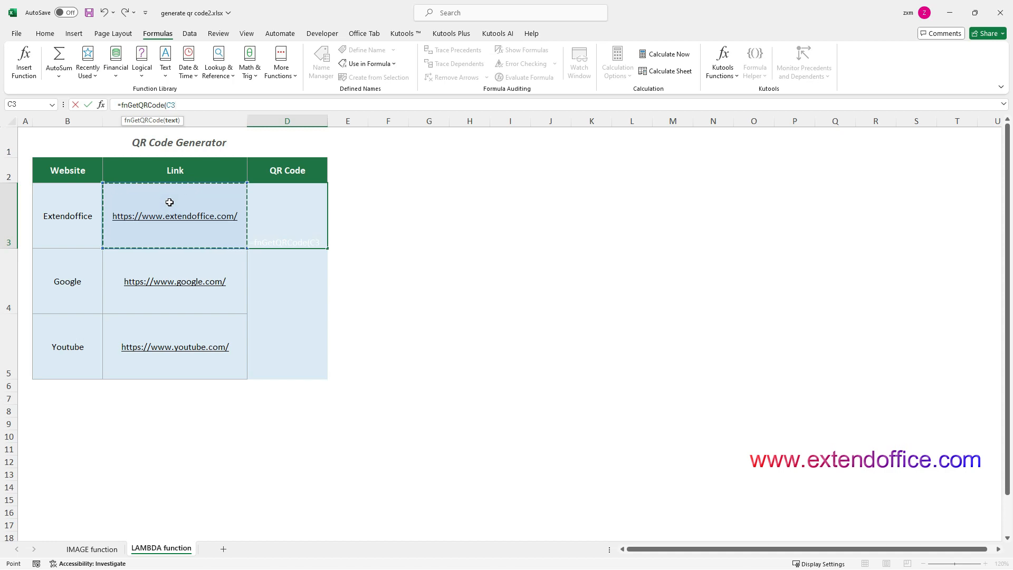
pyautogui.press('enter')
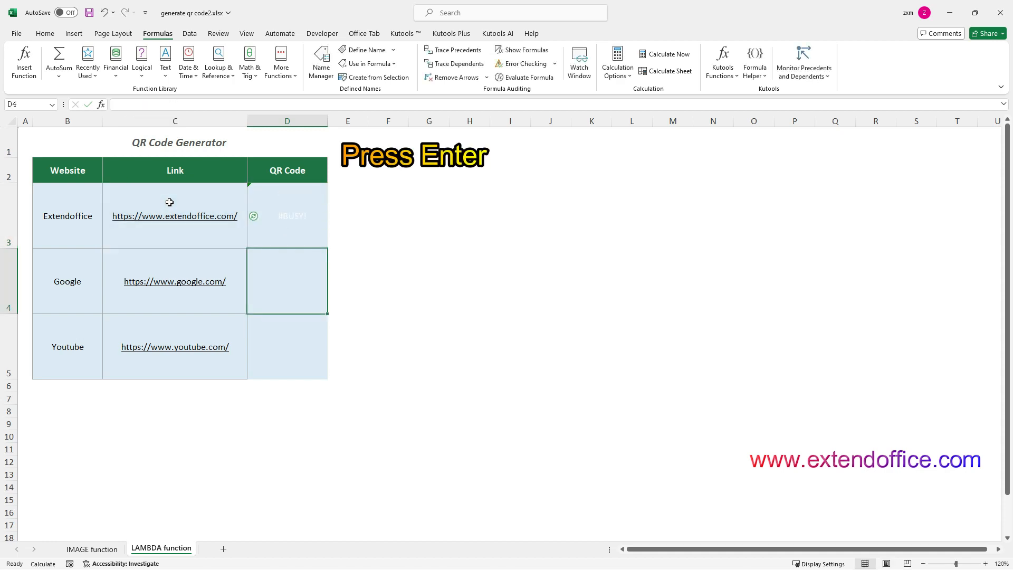
pyautogui.press('enter')
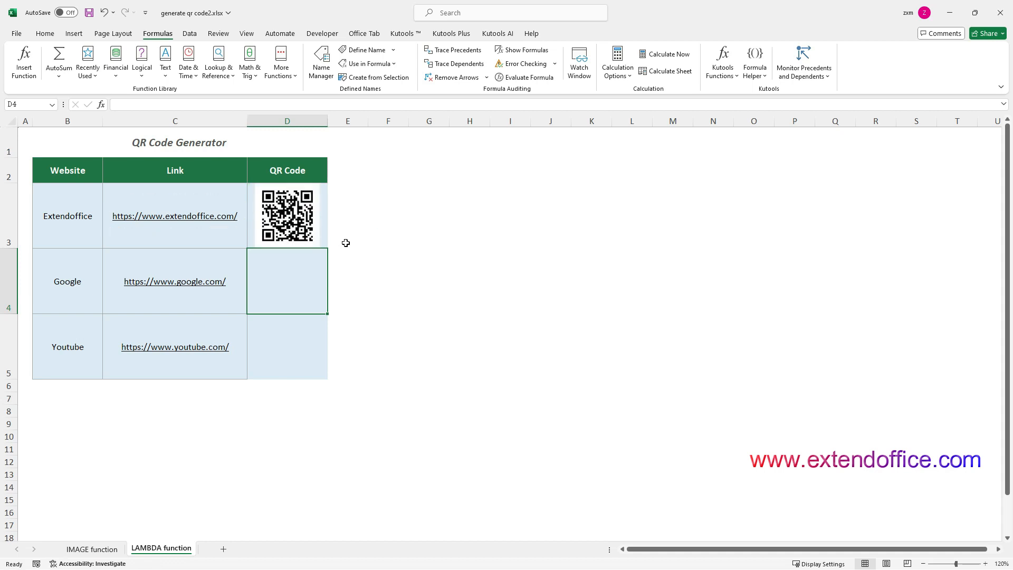
# - Fill the fnGetQRCode formula from D3 down to D5 for Google and Youtube
pyautogui.click(288, 215)
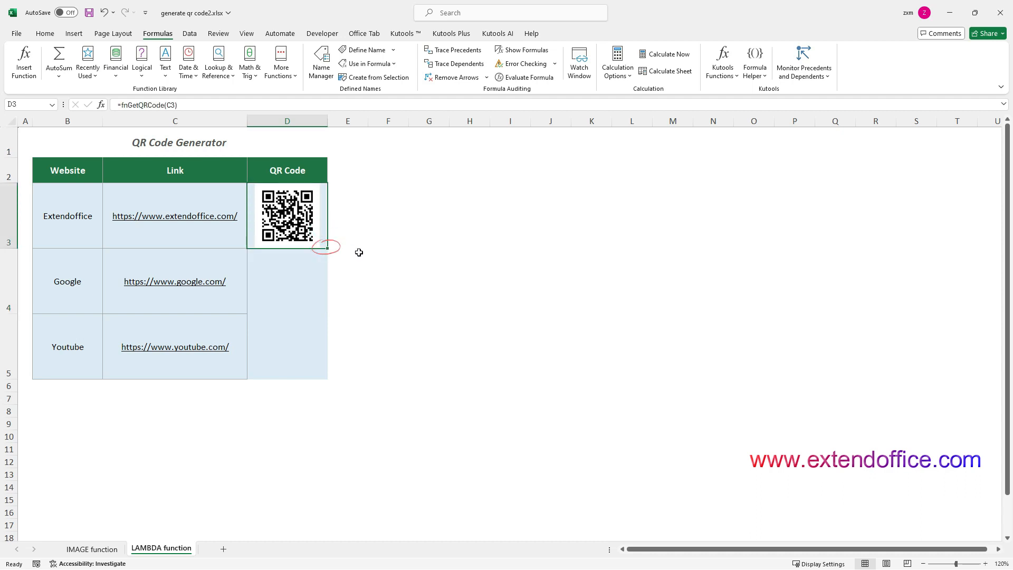
pyautogui.moveTo(326, 247); pyautogui.dragTo(326, 371)
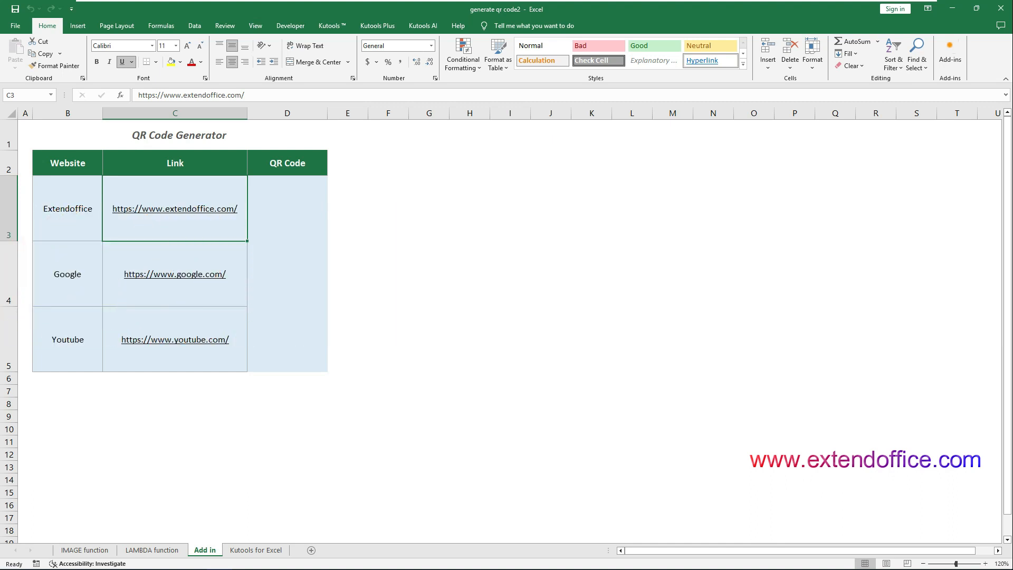
pyautogui.moveTo(432, 343)
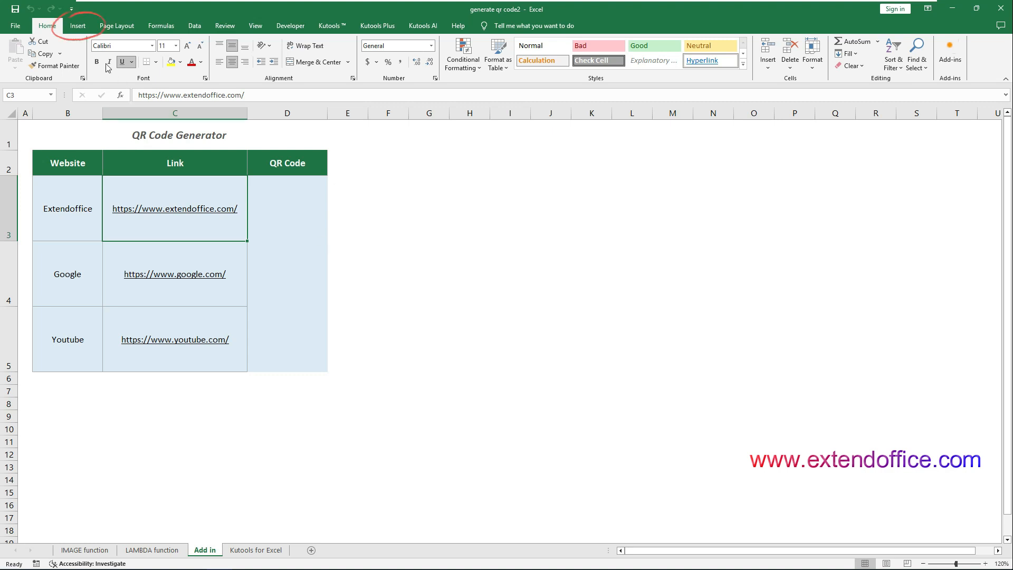
# - Show the Insert ribbon and start customizing the Quick Access Toolbar
pyautogui.click(77, 25)
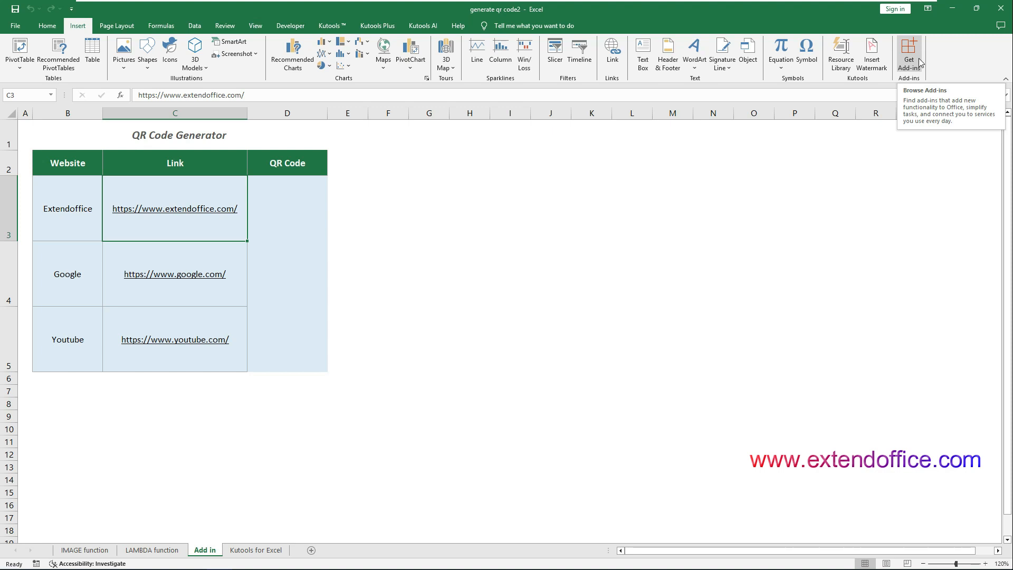
pyautogui.moveTo(122, 52)
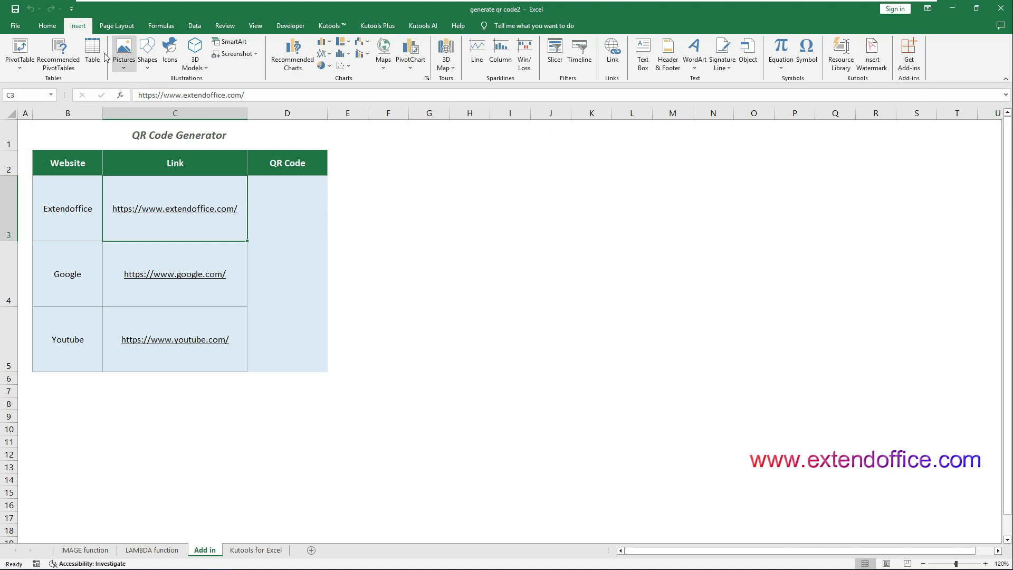
pyautogui.click(70, 9)
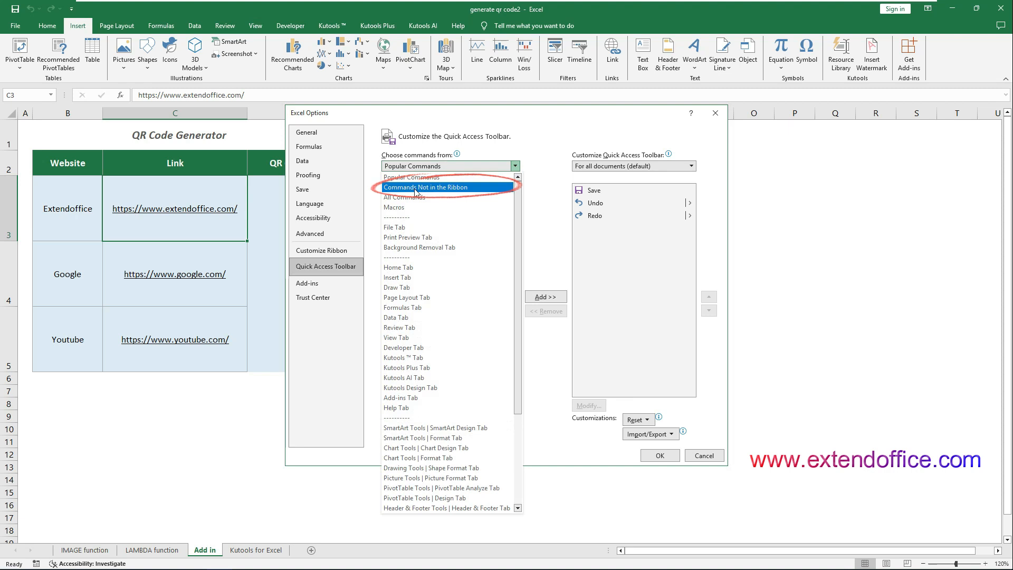
# - Add Get Add-ins [Browse Add-ins] from Commands Not in the Ribbon to the Quick Access Toolbar
pyautogui.click(425, 186)
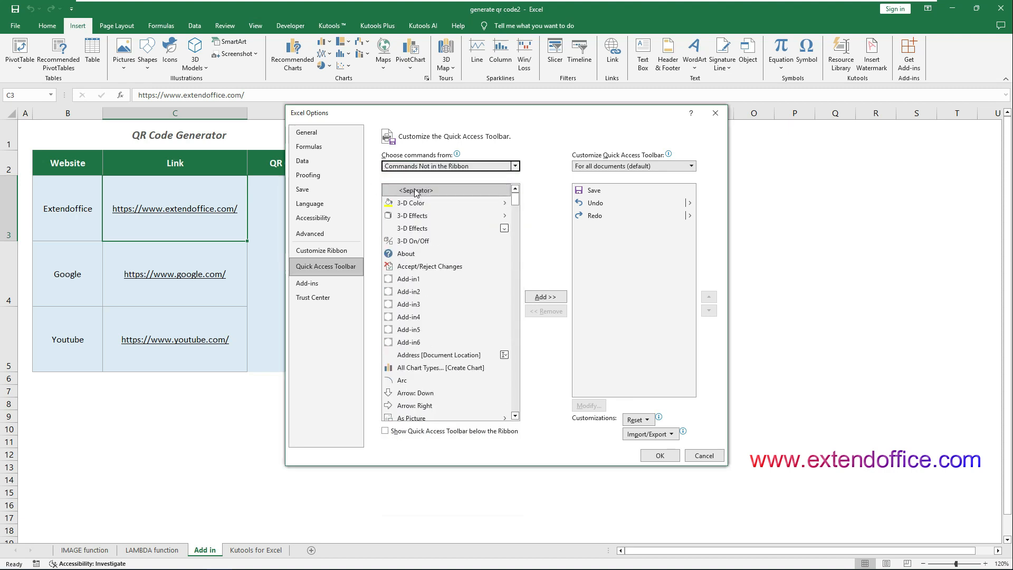
pyautogui.scroll(-3)
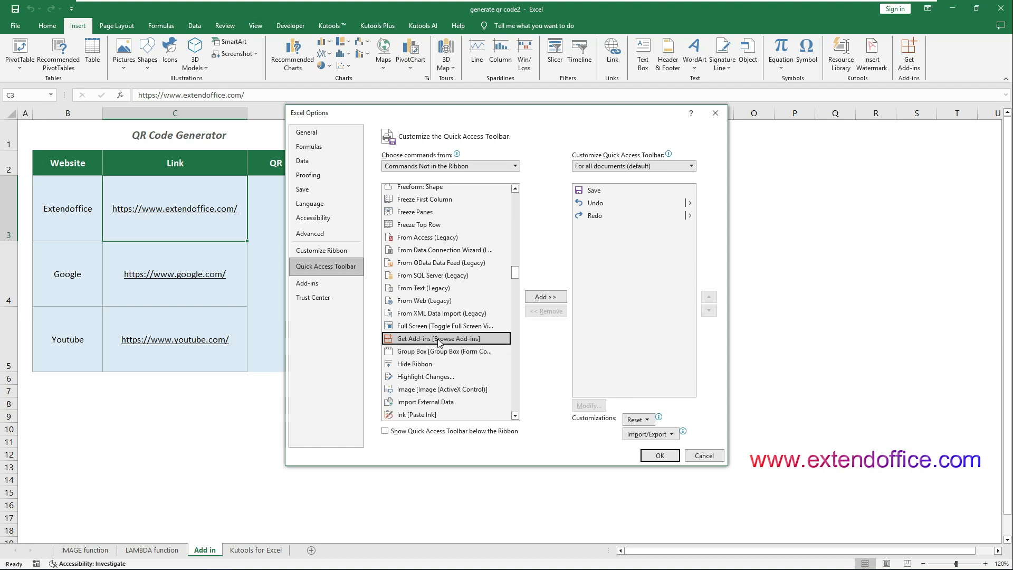
pyautogui.click(545, 297)
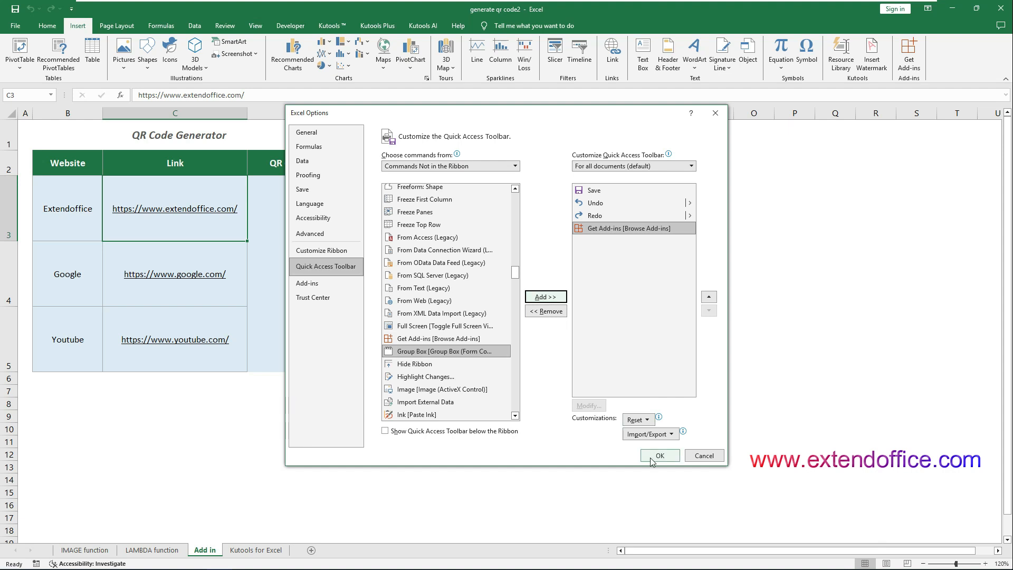
pyautogui.click(658, 456)
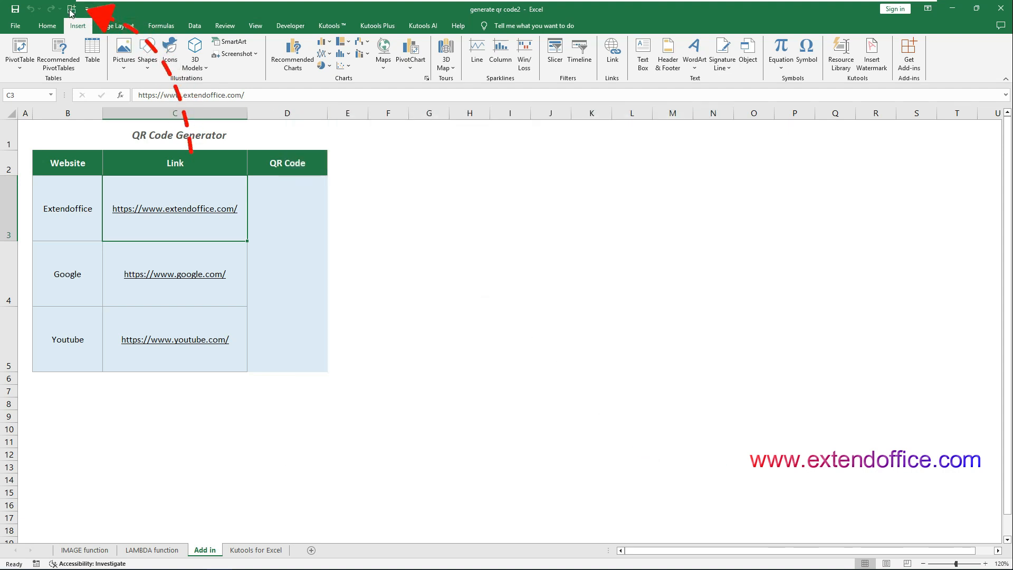
# - Search the Office store for QR4Office and add it to the workbook
pyautogui.click(72, 9)
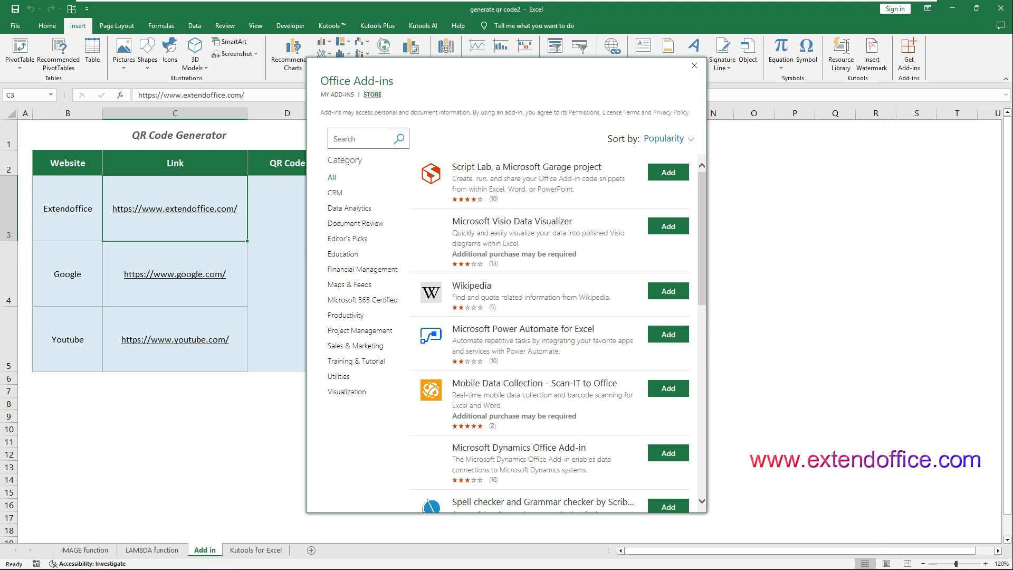
pyautogui.write('QR4Office')
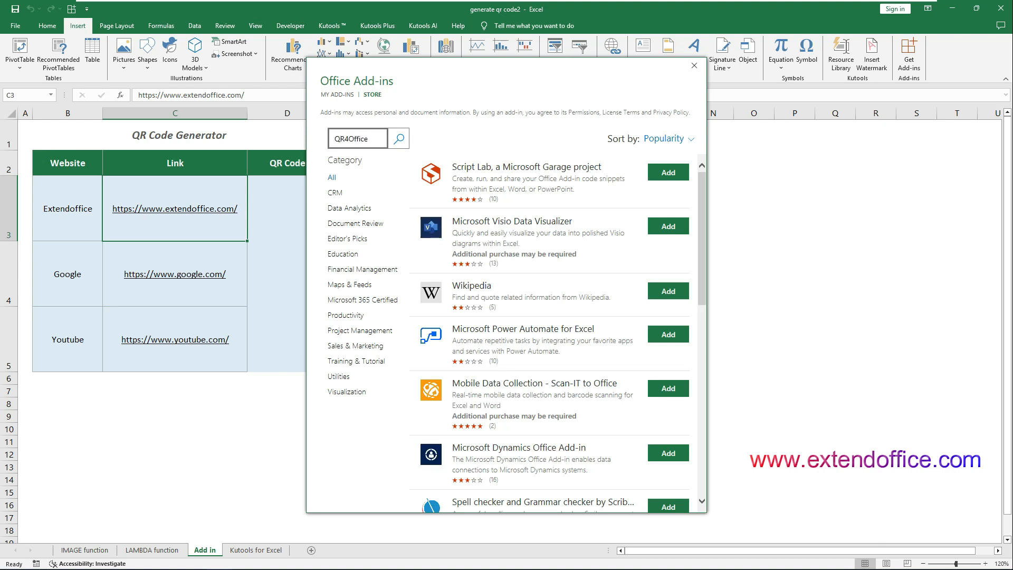
pyautogui.click(399, 139)
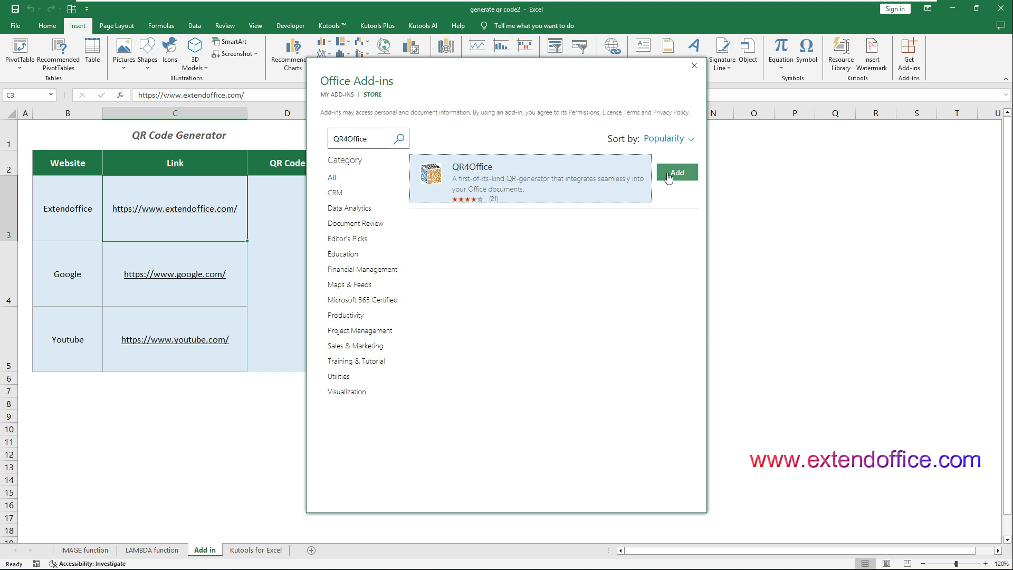
pyautogui.click(675, 172)
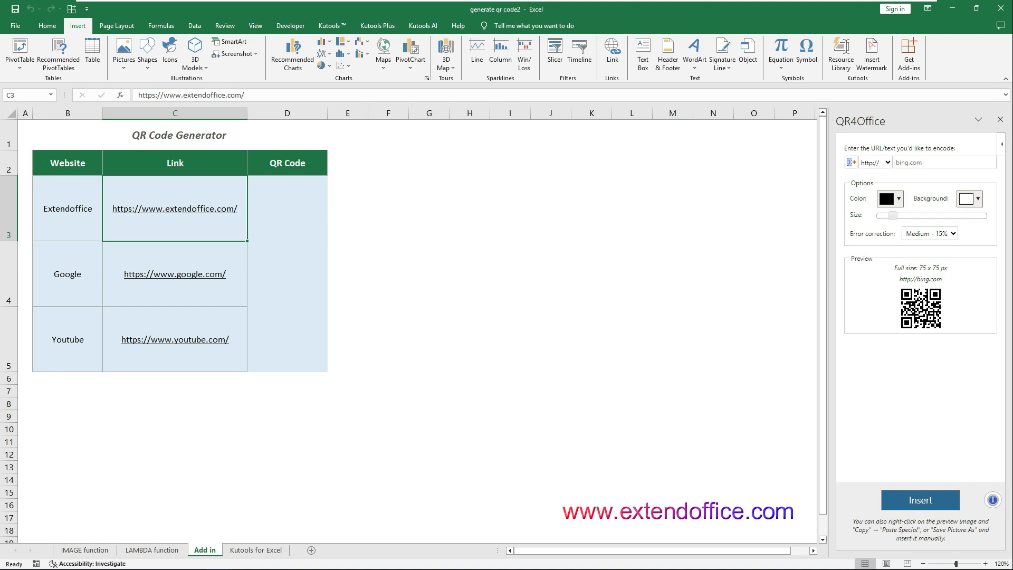
pyautogui.moveTo(759, 223)
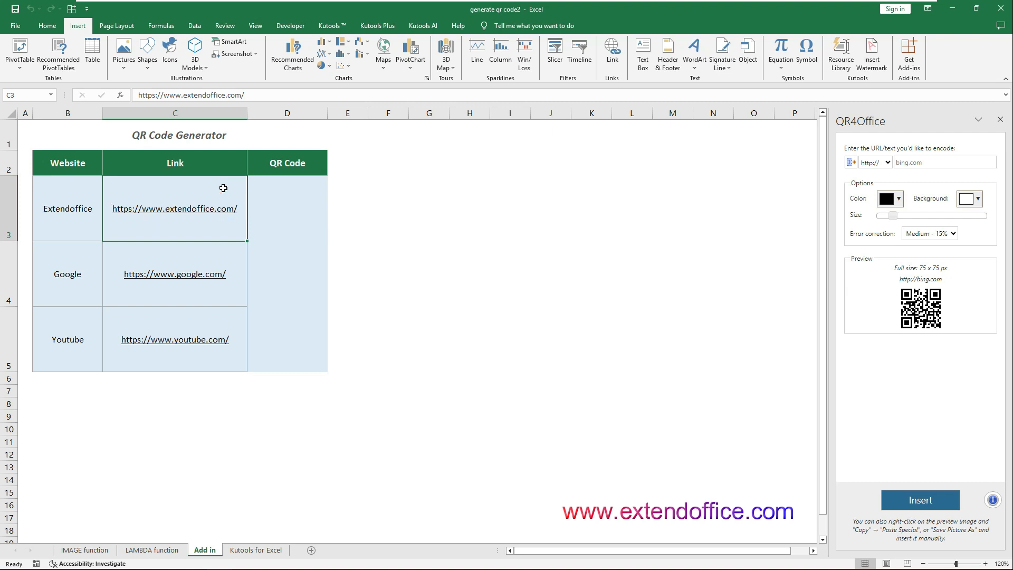
pyautogui.moveTo(850, 162)
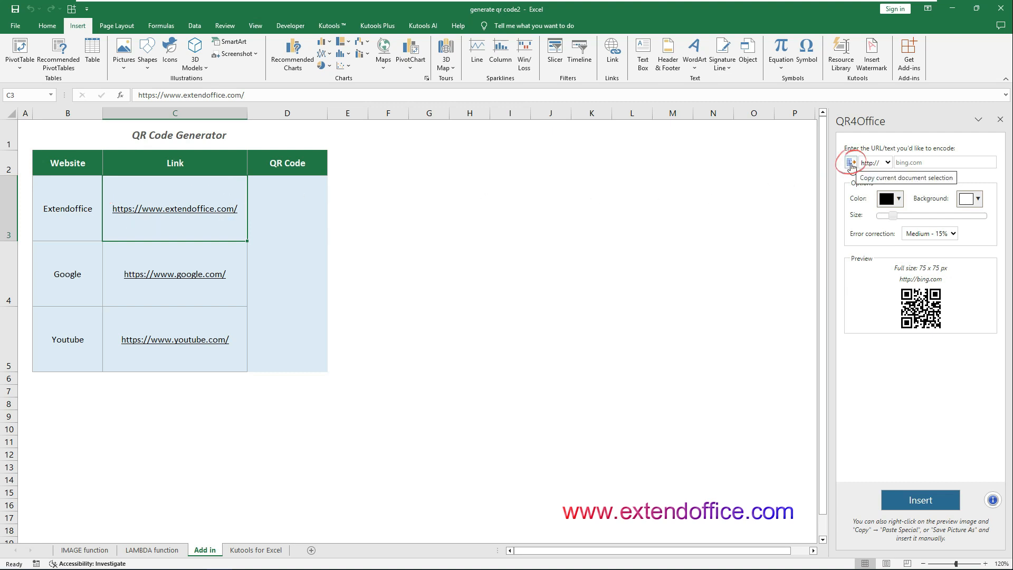
# - Pull C3's Extendoffice URL into QR4Office, keep black colour, and select D3 as destination
pyautogui.click(851, 163)
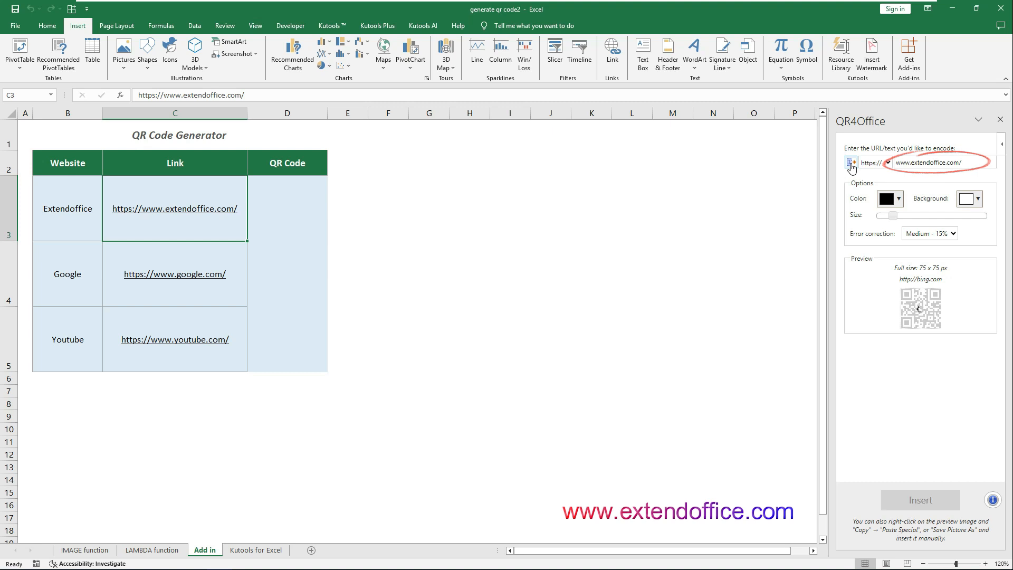
pyautogui.click(851, 163)
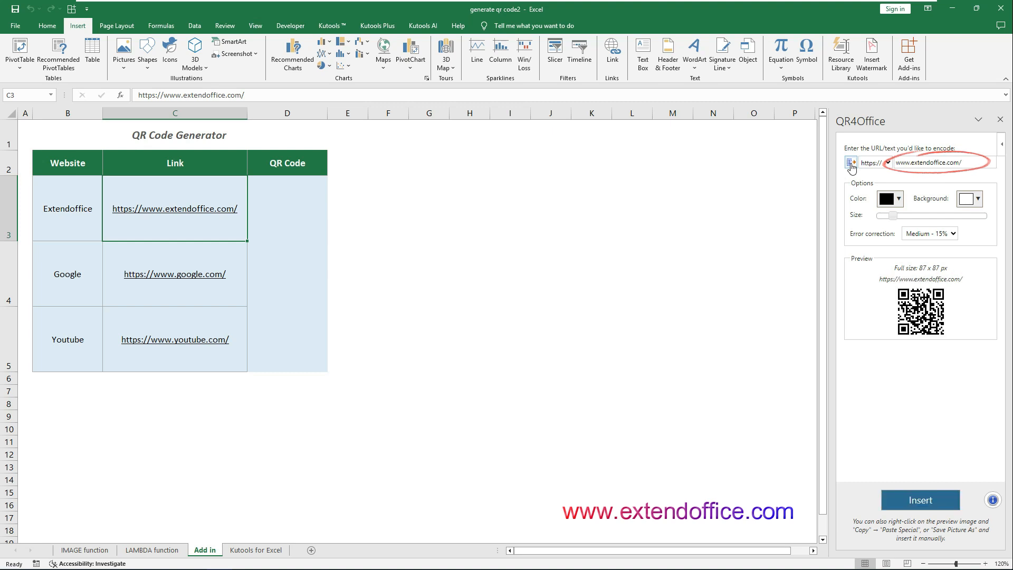
pyautogui.click(898, 198)
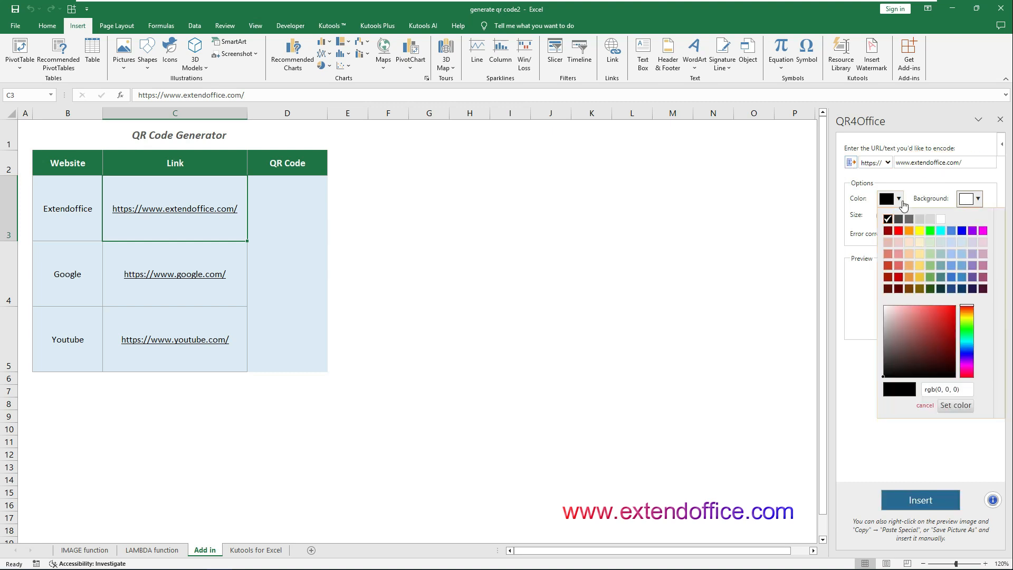
pyautogui.click(898, 198)
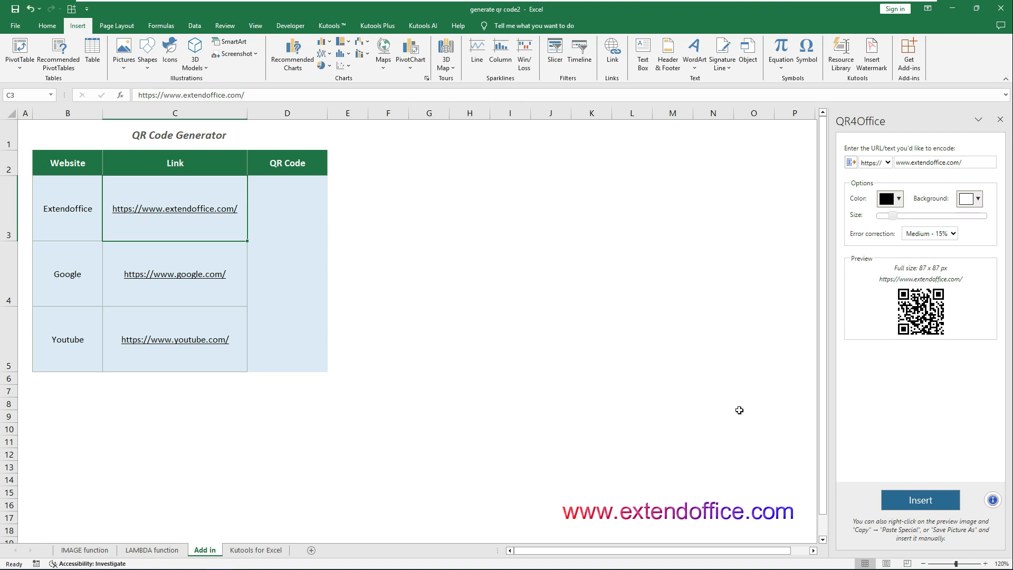
pyautogui.click(304, 215)
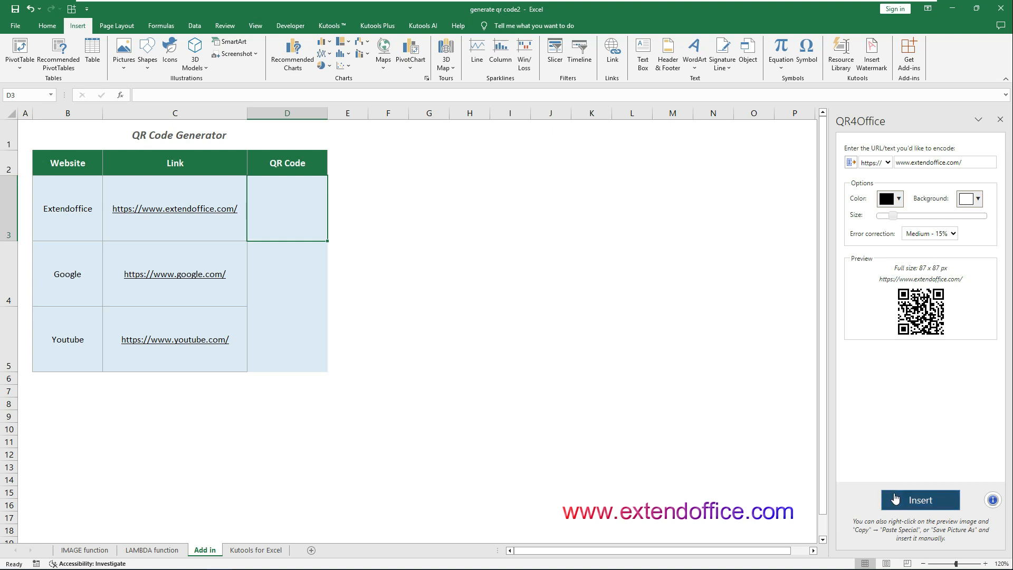
# - Insert the Extendoffice QR code into D3 and the Google QR code into D4, then load the YouTube link
pyautogui.click(920, 500)
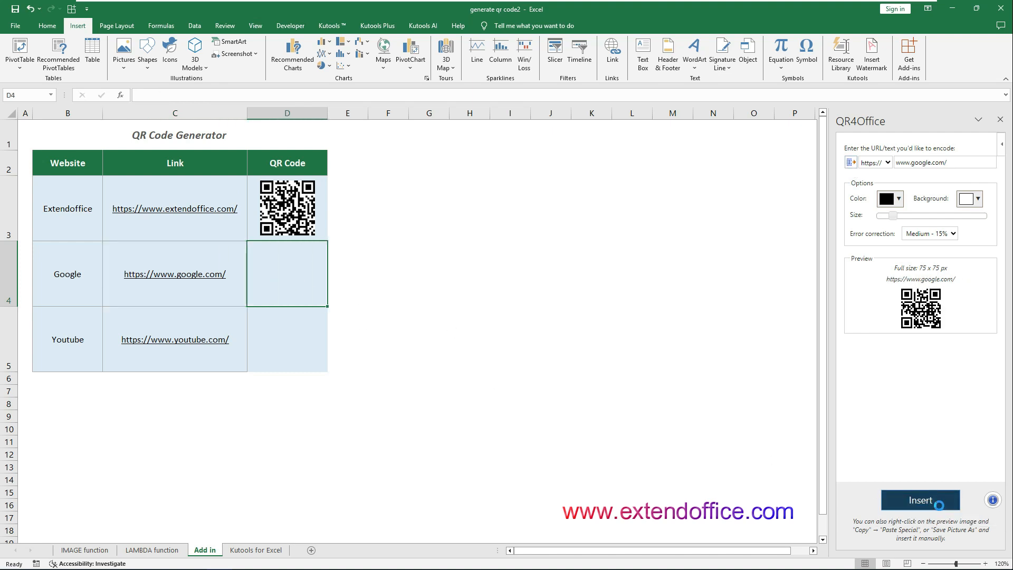
pyautogui.click(919, 499)
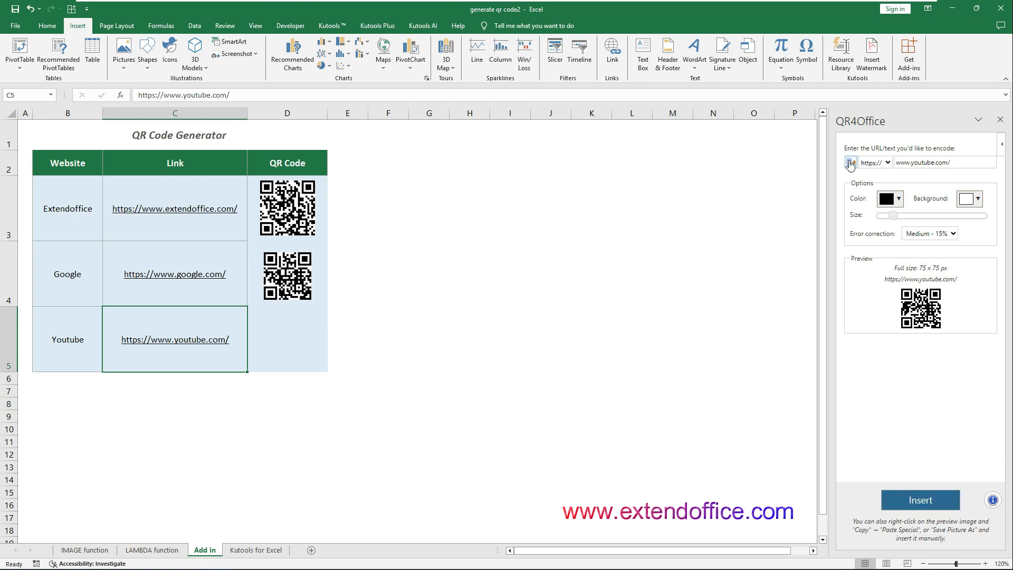
pyautogui.click(919, 500)
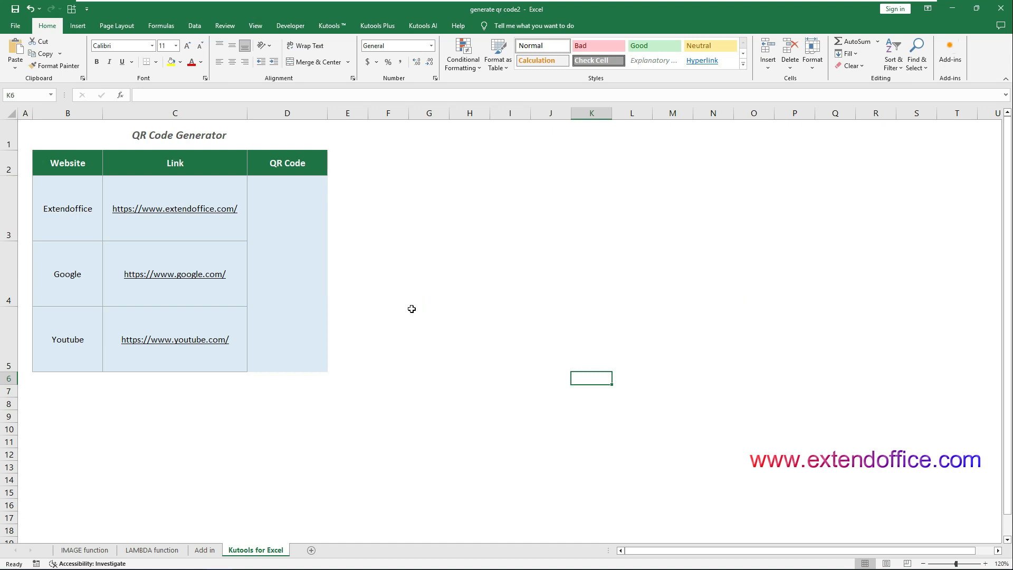
pyautogui.moveTo(399, 196)
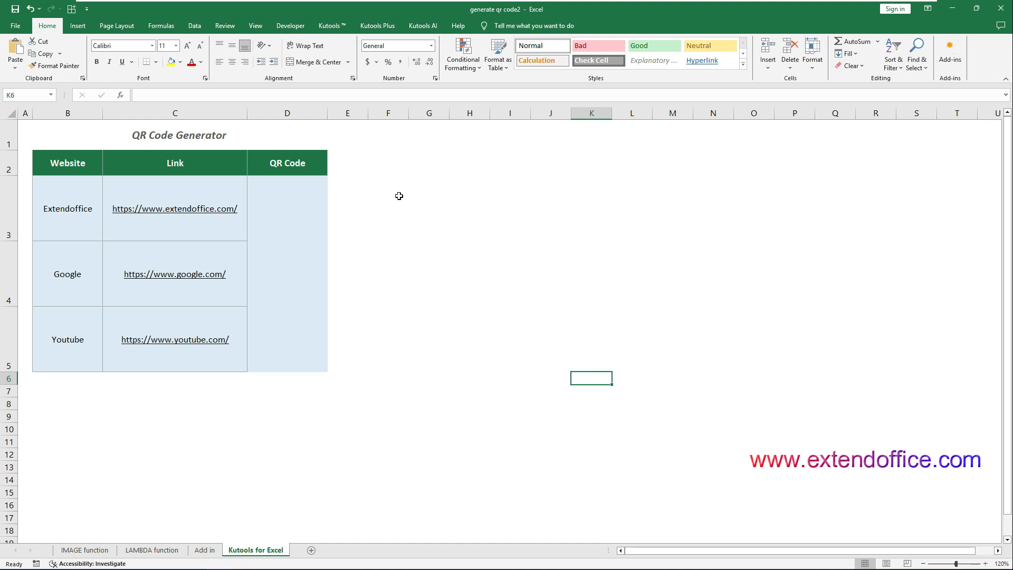
# - Launch Kutools > Insert > Insert QR Code to open its QR code pane
pyautogui.click(332, 25)
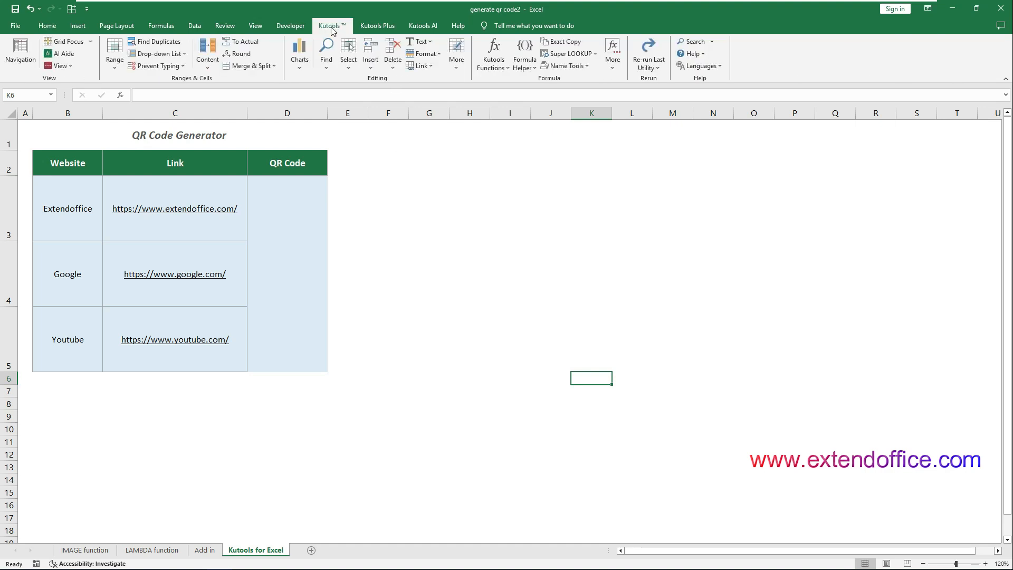
pyautogui.click(370, 51)
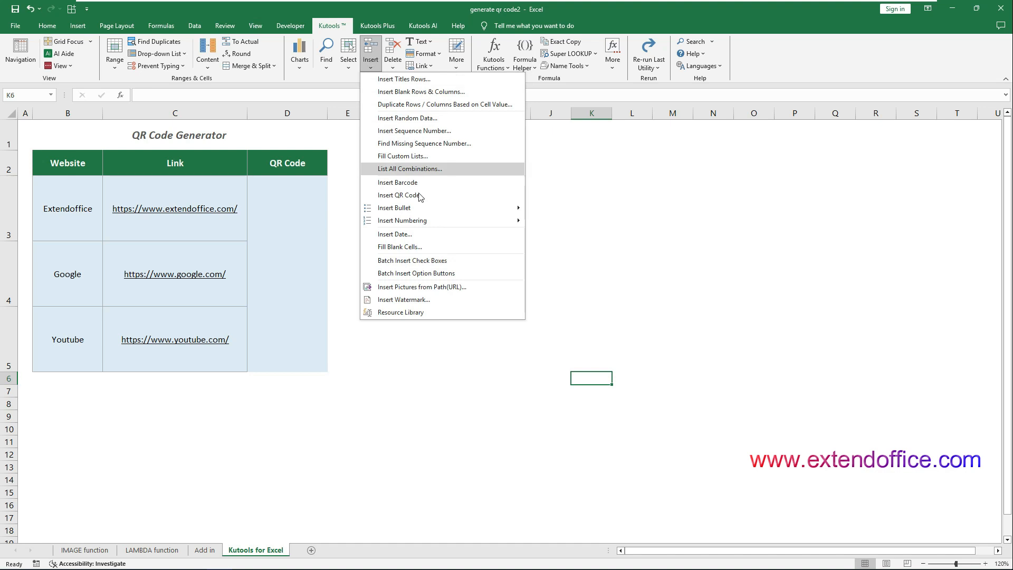
pyautogui.click(399, 195)
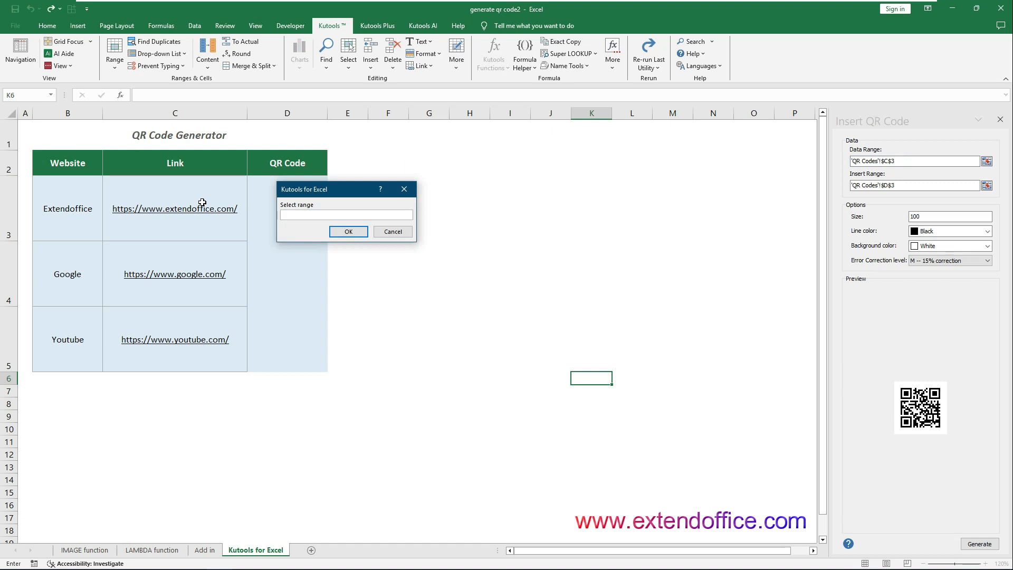
# - Use links C3:C5 as Data Range and D3:D5 as Insert Range in the Kutools pane
pyautogui.moveTo(174, 208); pyautogui.dragTo(174, 338)
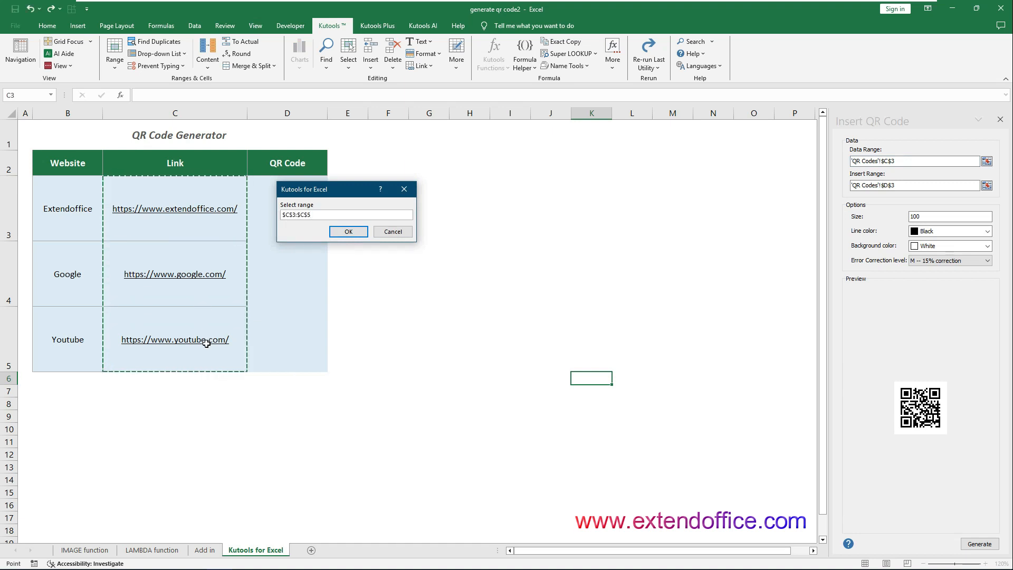
pyautogui.click(348, 231)
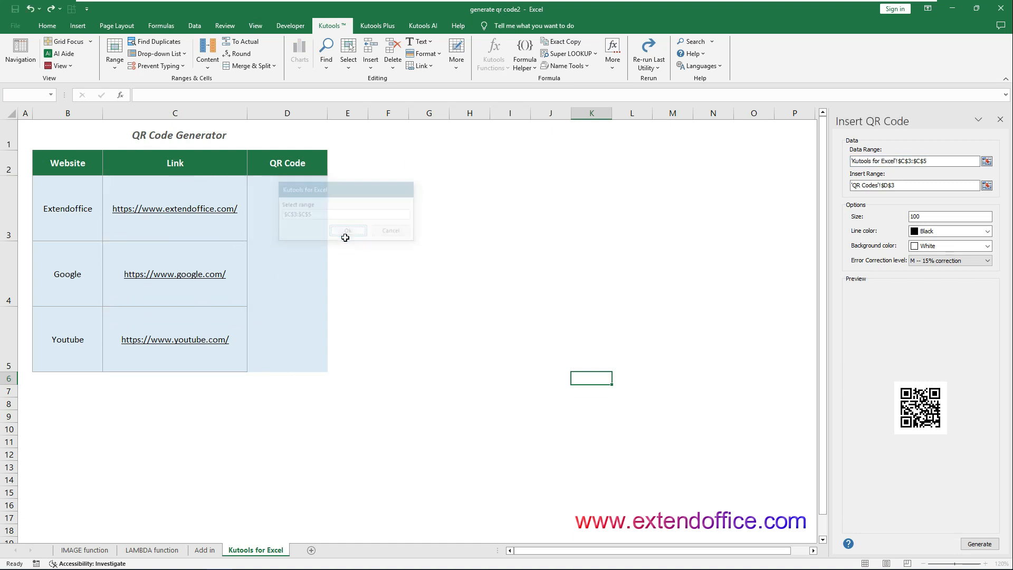
pyautogui.click(987, 186)
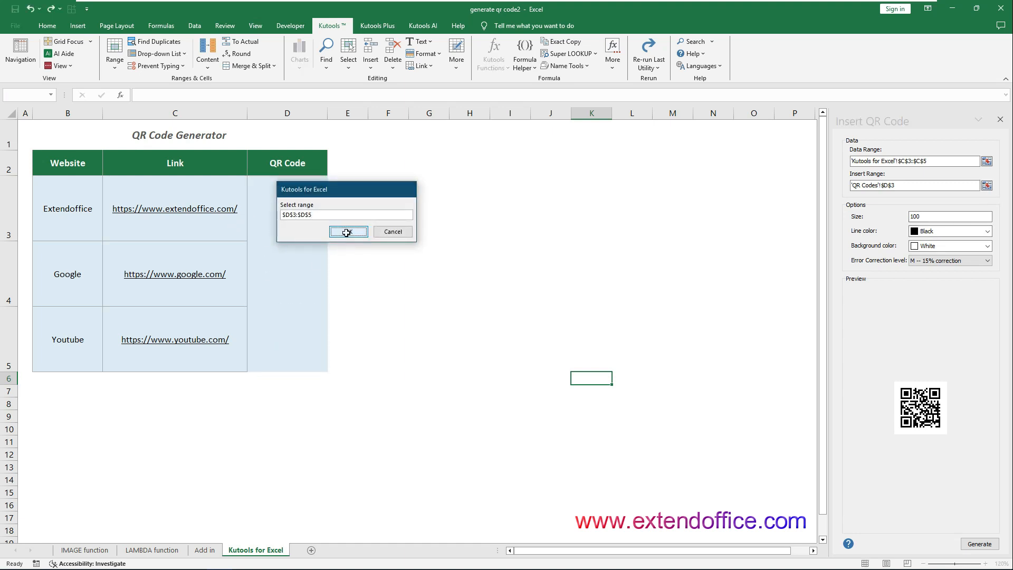
pyautogui.click(348, 232)
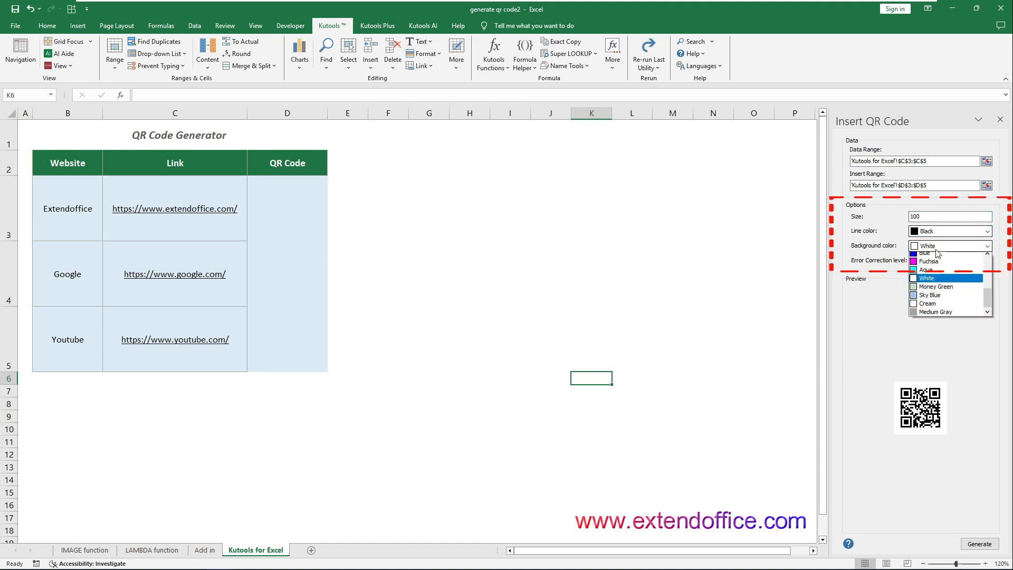
# - Generate white-background QR codes for the three links and acknowledge the success message
pyautogui.click(926, 277)
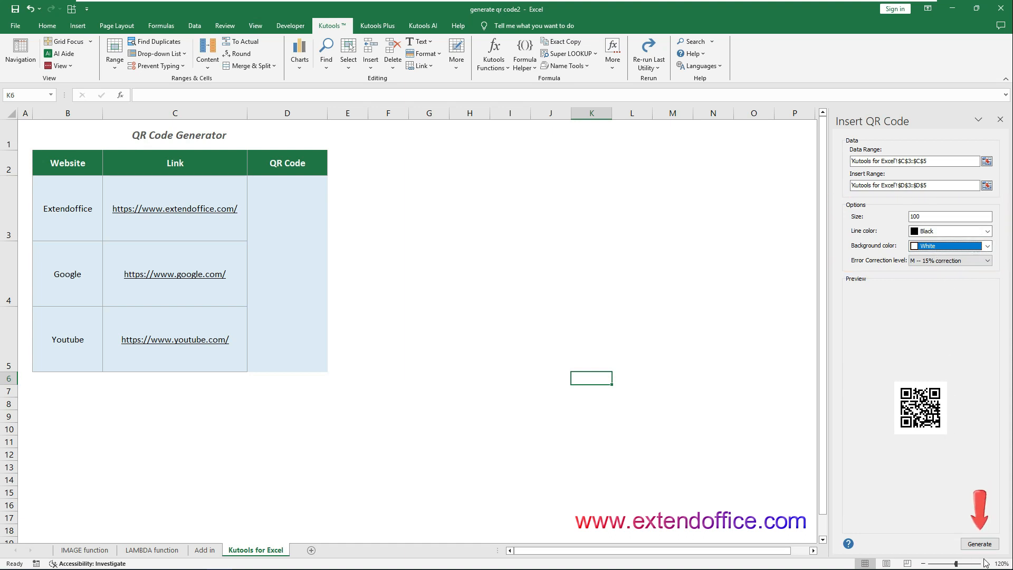
pyautogui.click(980, 544)
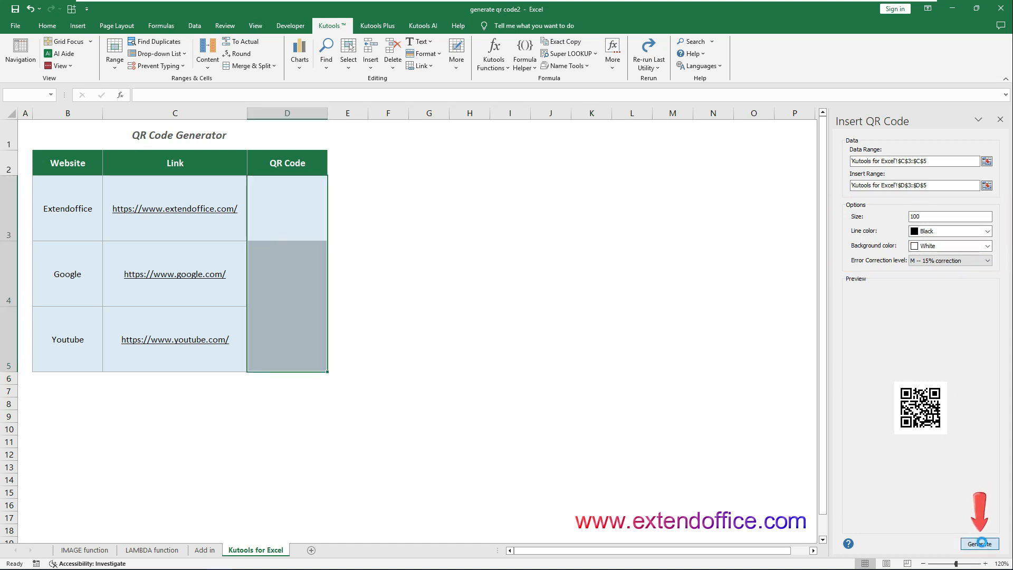
pyautogui.click(980, 543)
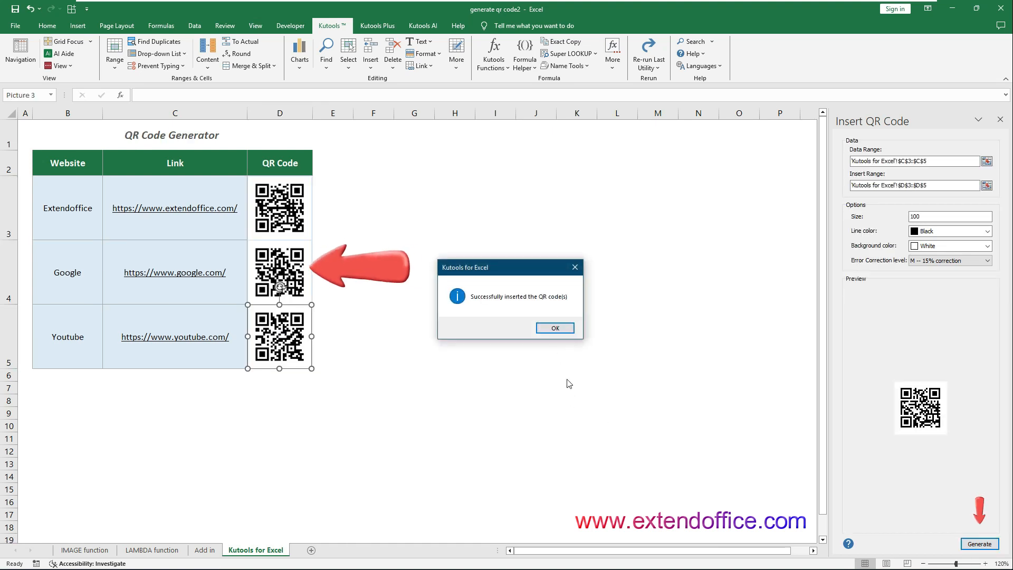
pyautogui.click(554, 327)
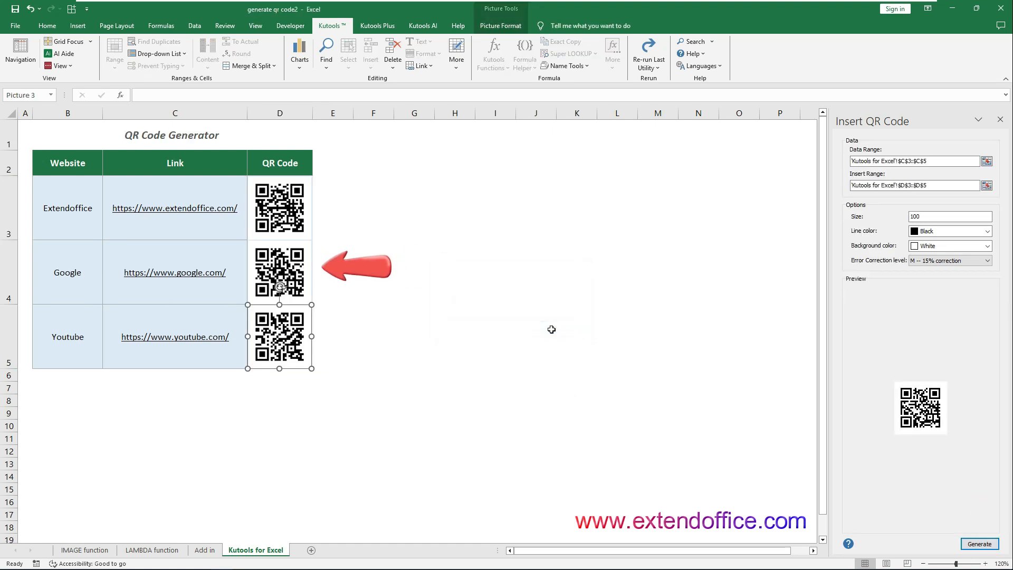